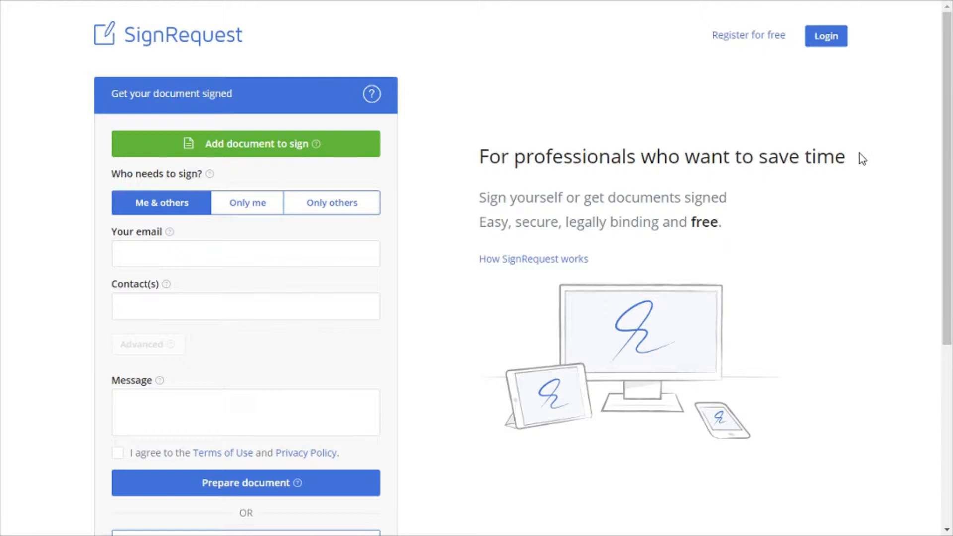
pyautogui.moveTo(784, 57)
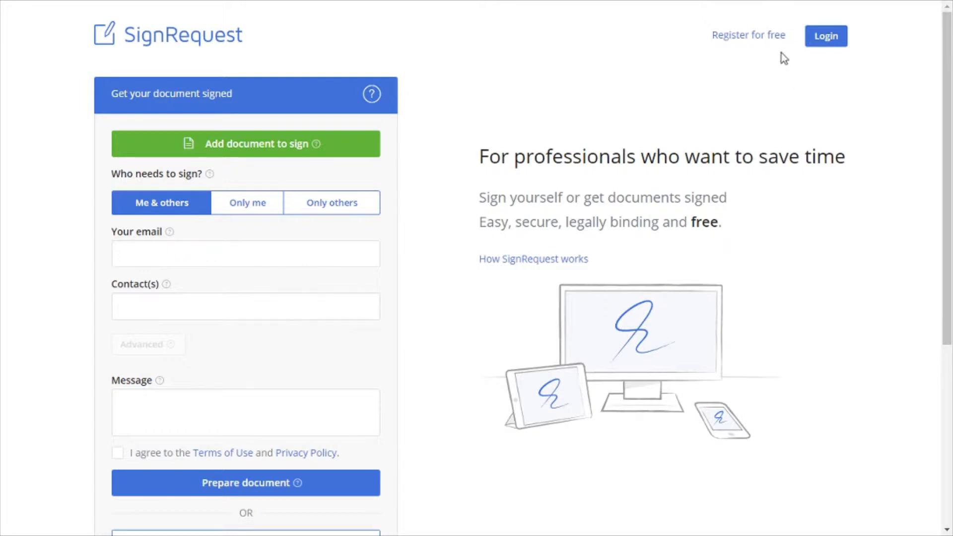
# Step: Sign up for a free SignRequest account and activate it via the Gmail confirmation link
pyautogui.click(748, 35)
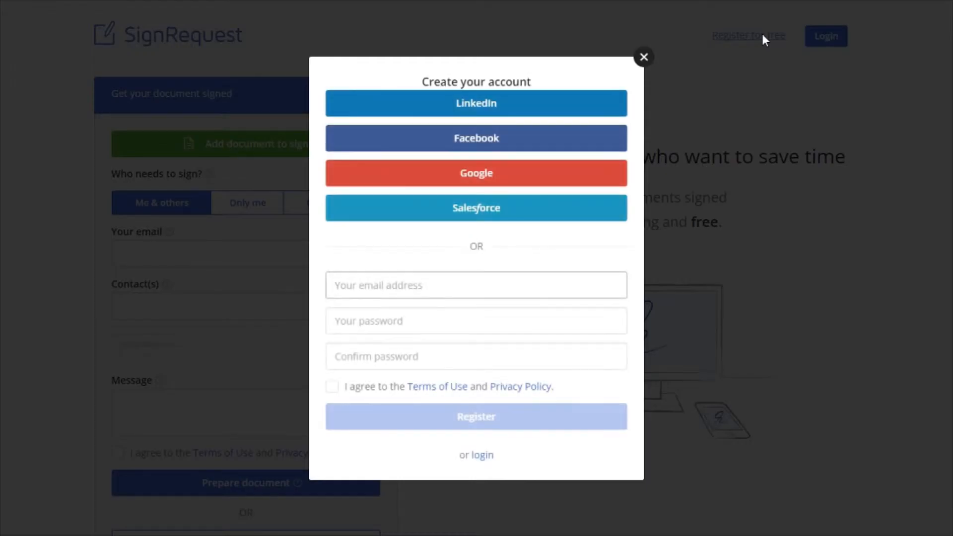
pyautogui.click(476, 417)
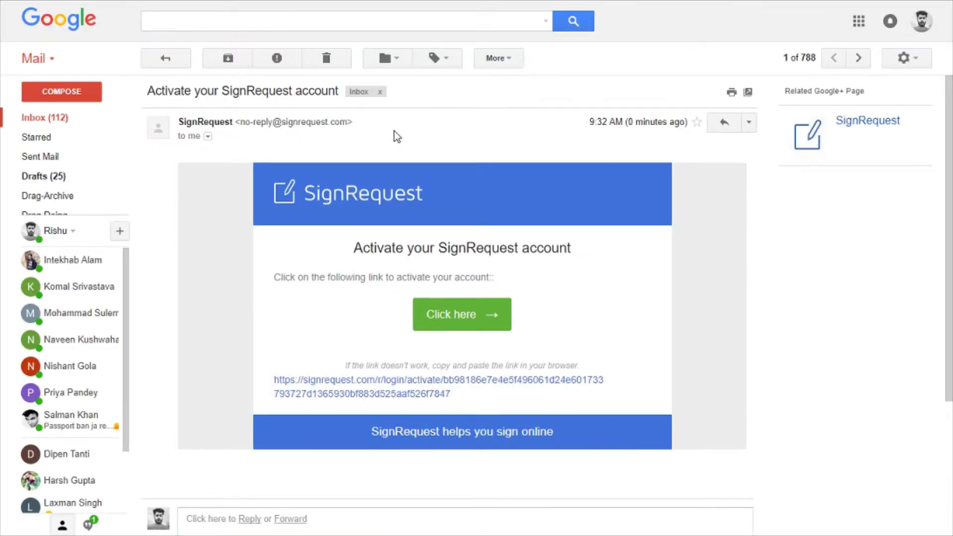
pyautogui.moveTo(492, 313)
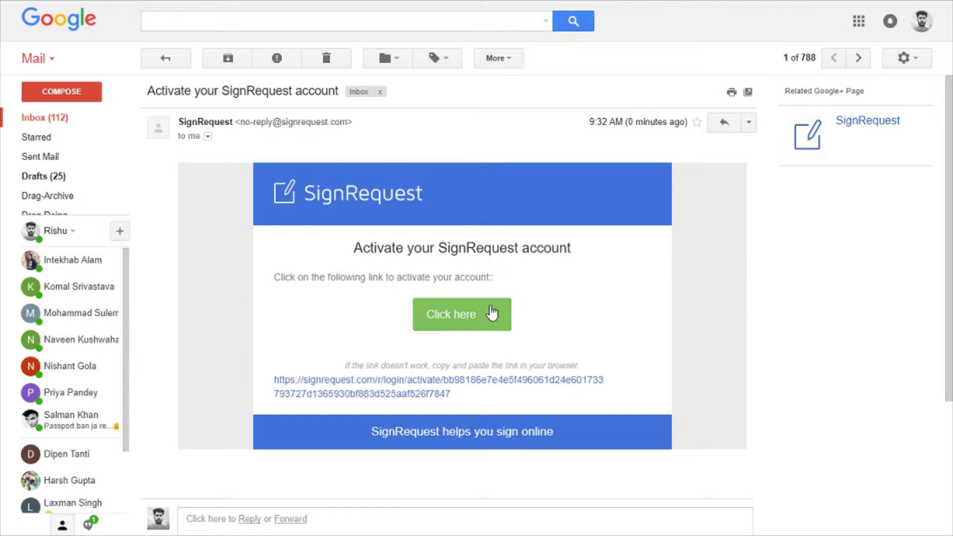
pyautogui.click(461, 315)
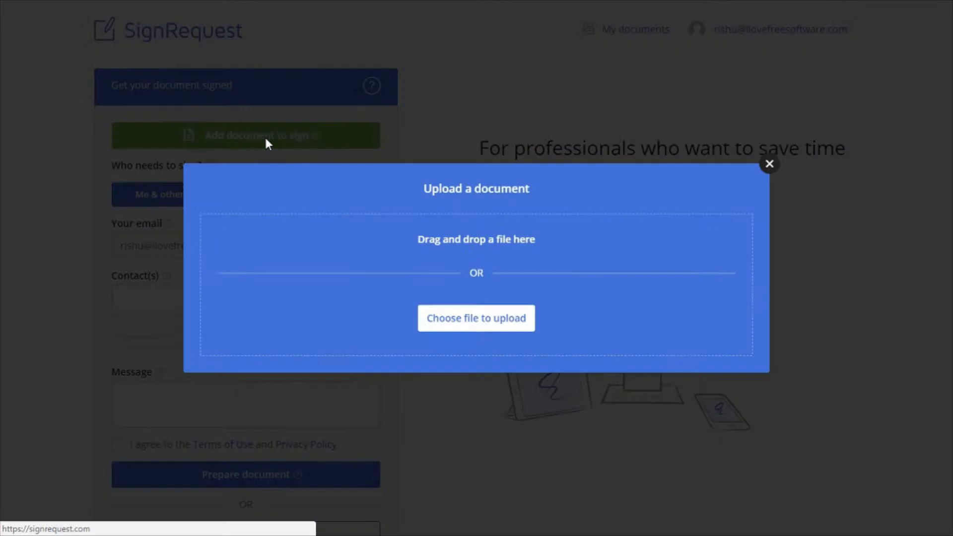
pyautogui.moveTo(477, 318)
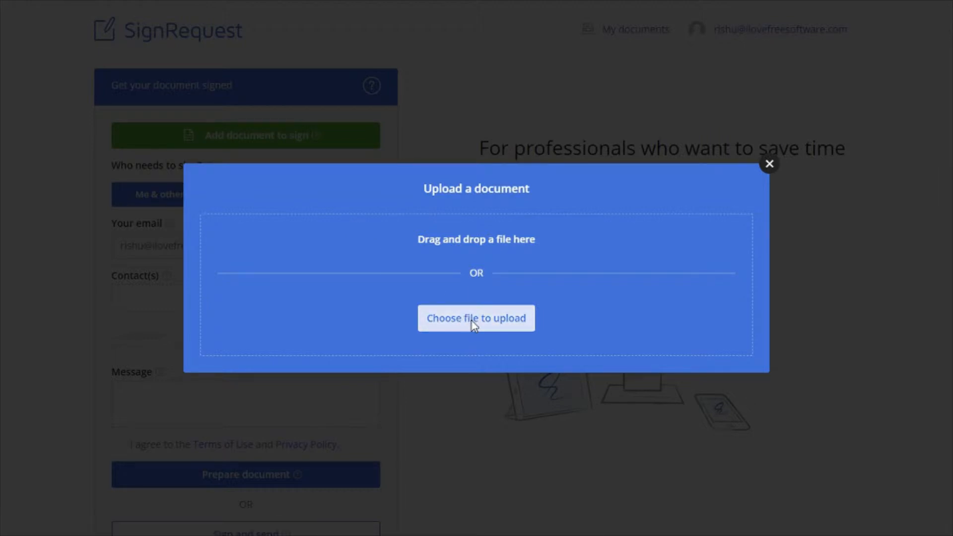
# Step: Upload document.txt from the Documents folder as the new document to sign
pyautogui.click(477, 318)
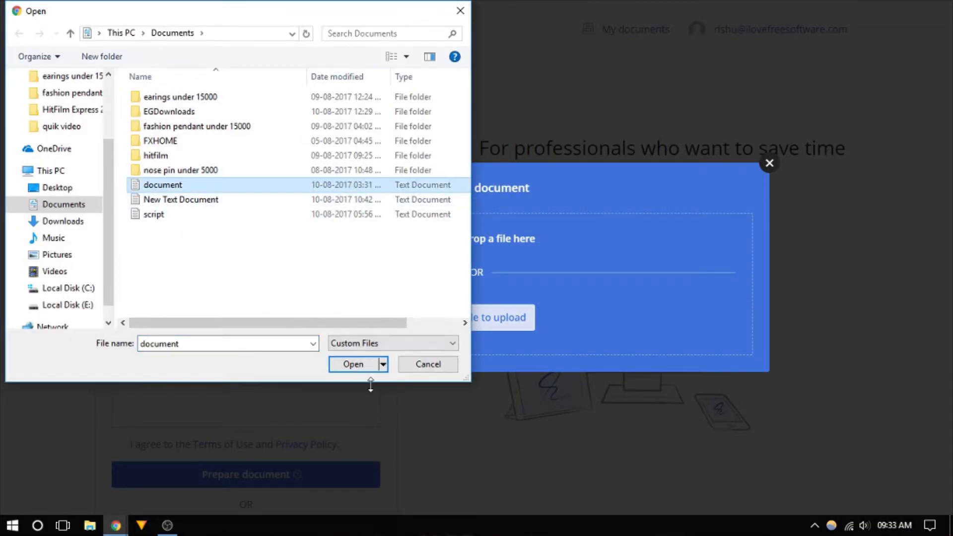
pyautogui.click(353, 364)
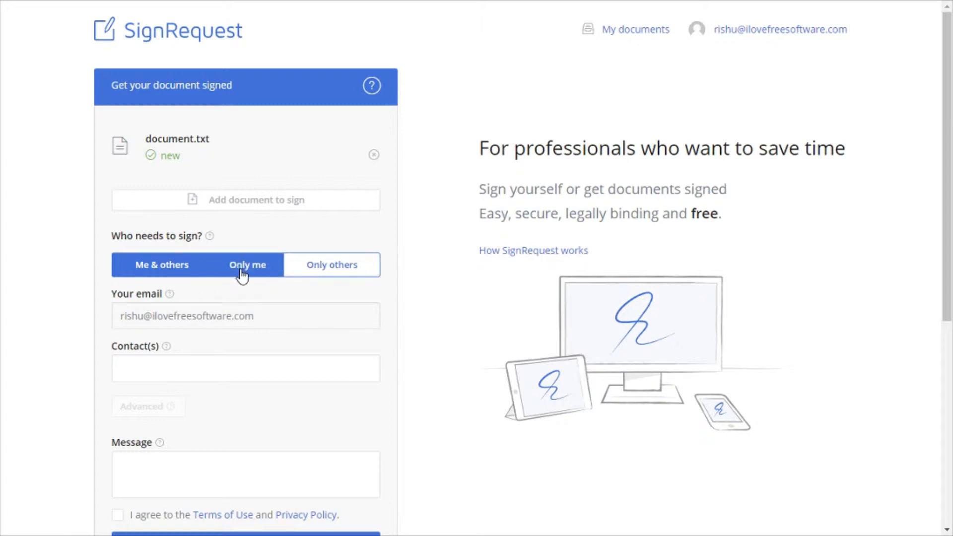
# Step: Choose 'Only others' as signer, add note 'please sign the document', accept terms and prepare the document
pyautogui.click(332, 264)
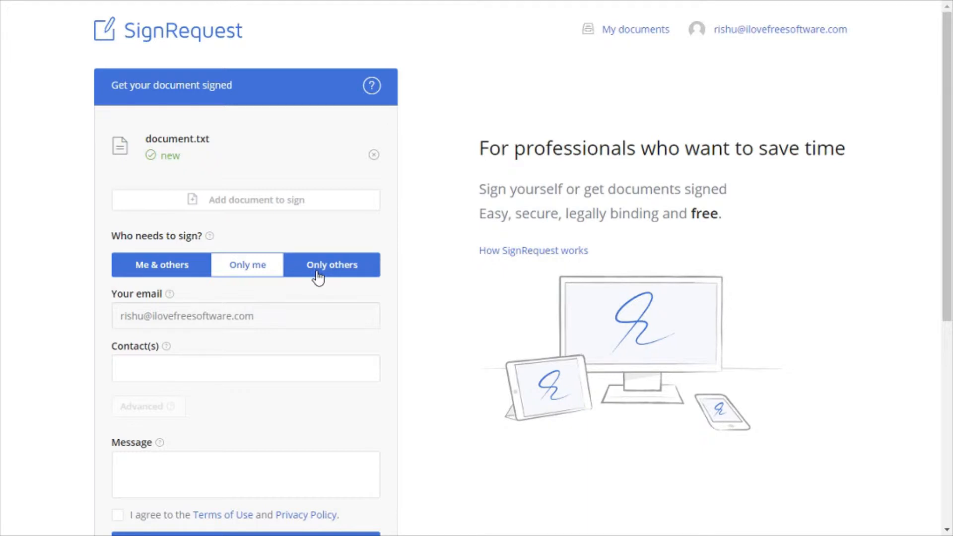
pyautogui.click(332, 265)
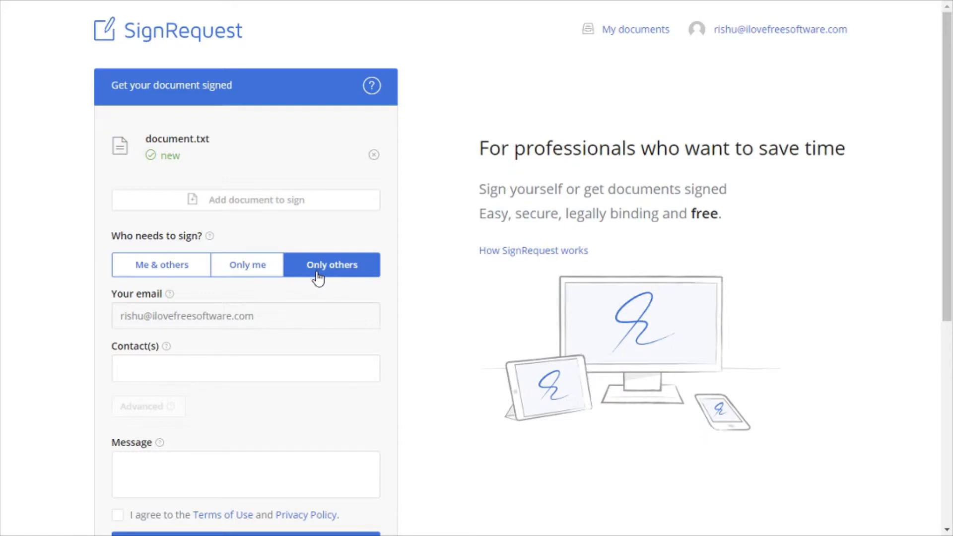
pyautogui.moveTo(304, 333)
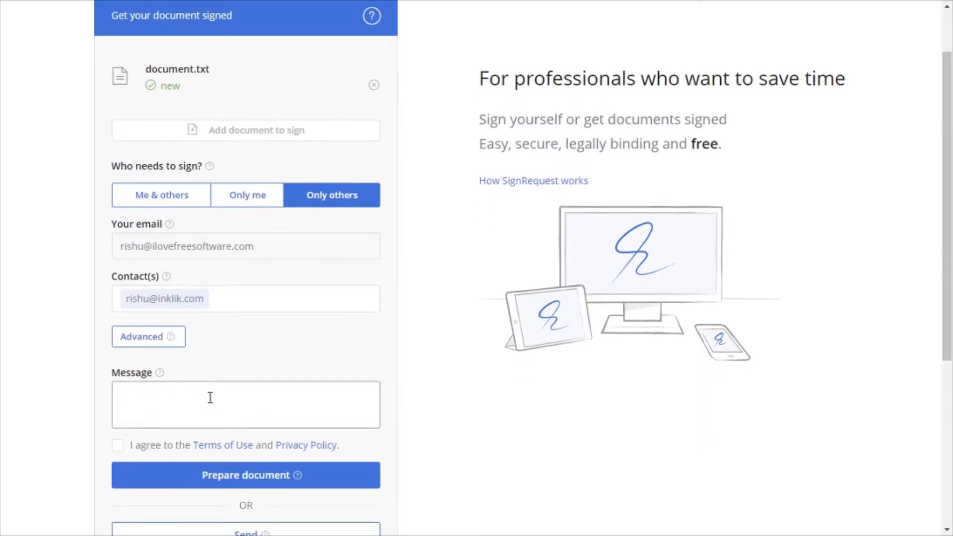
pyautogui.click(246, 405)
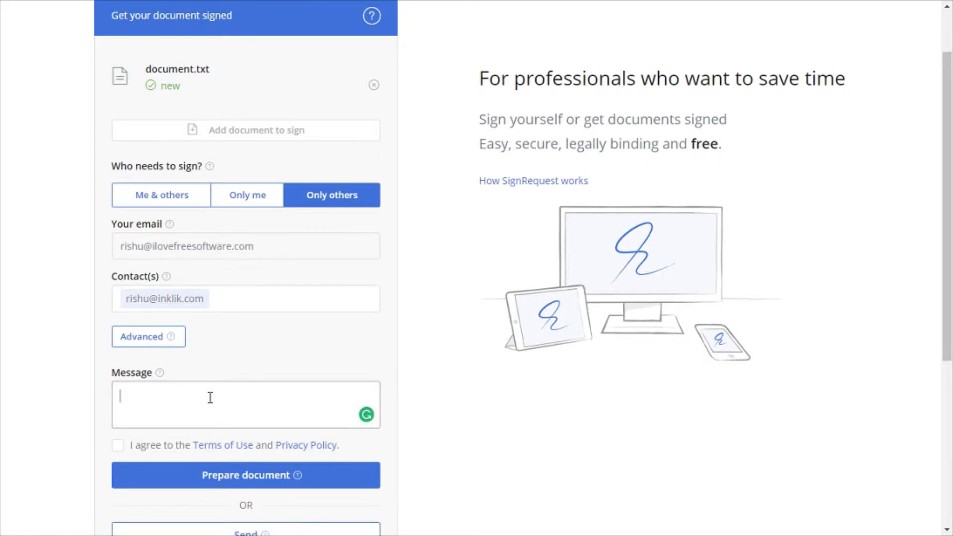
pyautogui.write('please sign the document')
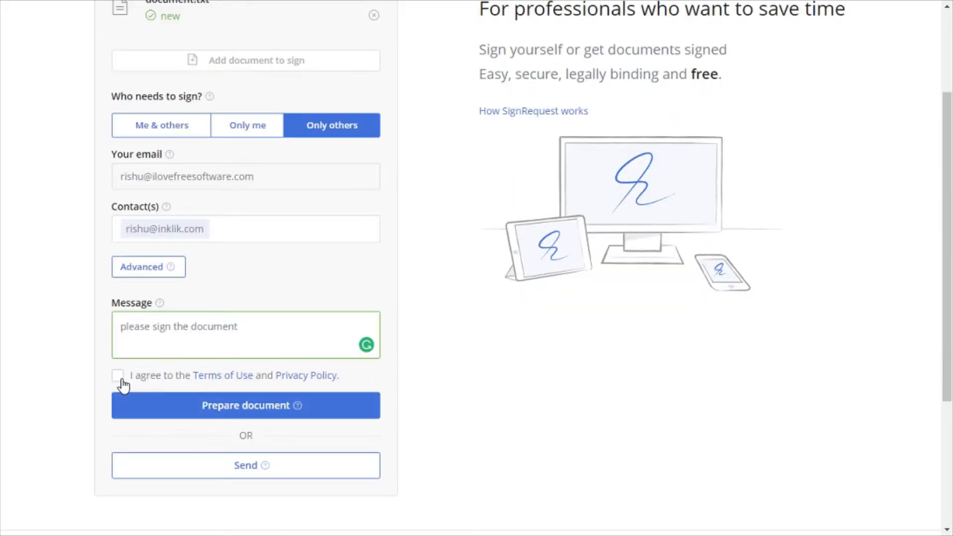
pyautogui.click(117, 375)
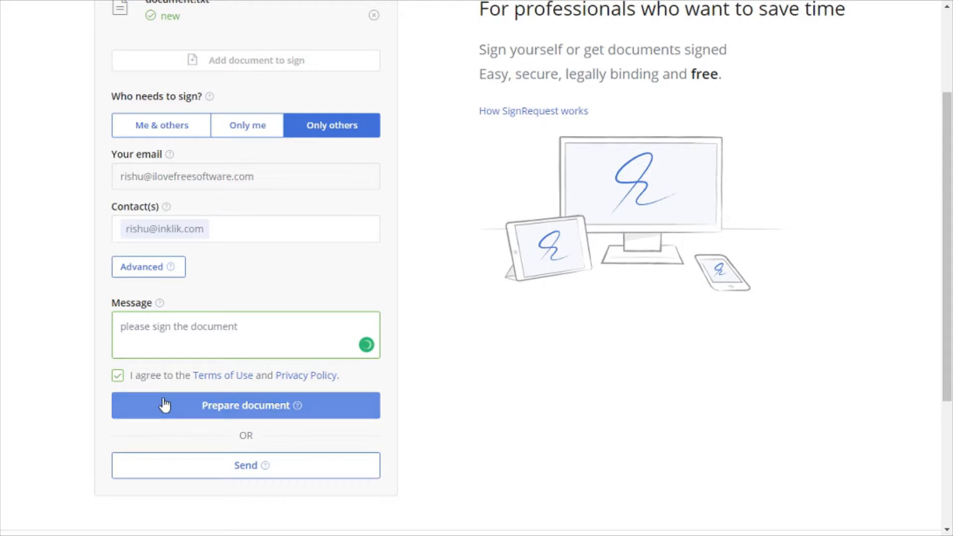
pyautogui.click(245, 406)
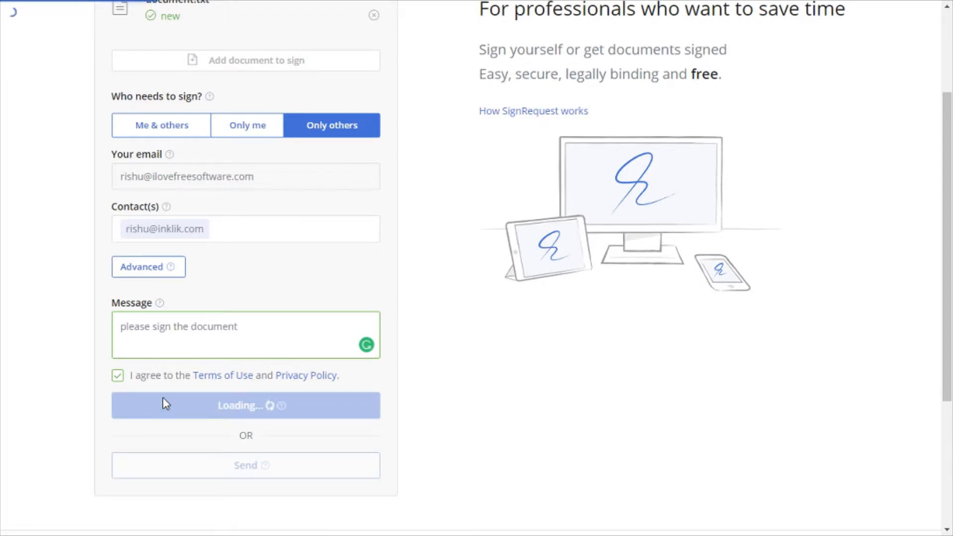
pyautogui.click(245, 406)
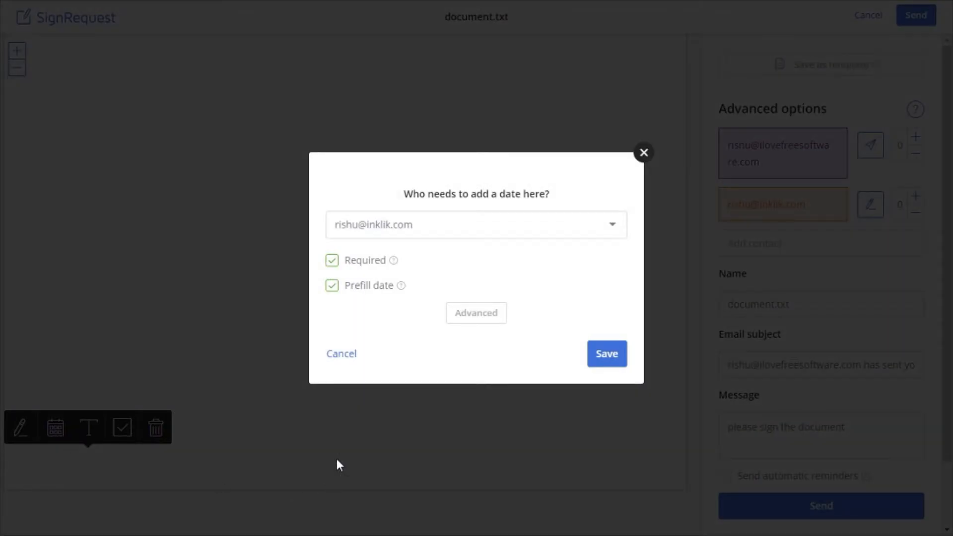
pyautogui.moveTo(396, 311)
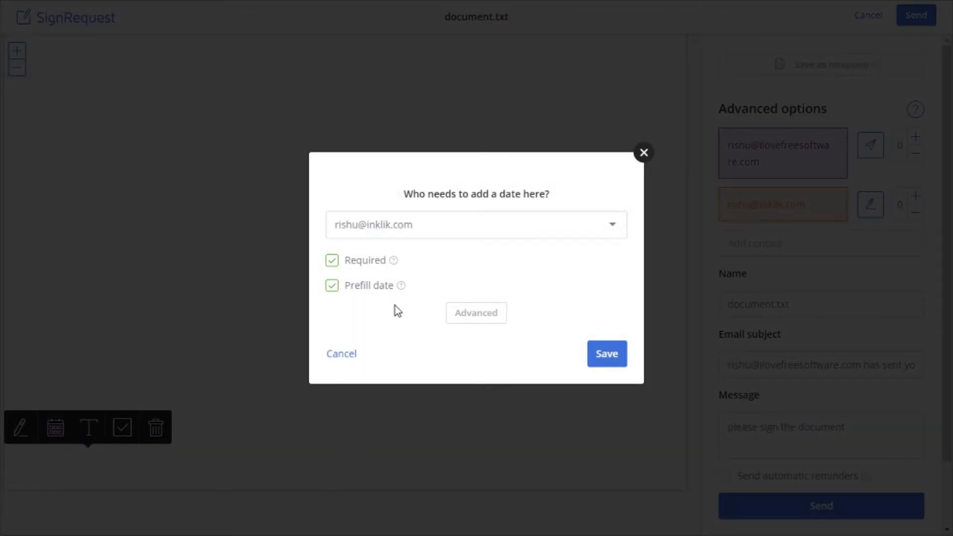
# Step: Save a required prefilled Date field for the recipient at the lower left and send the request
pyautogui.click(607, 355)
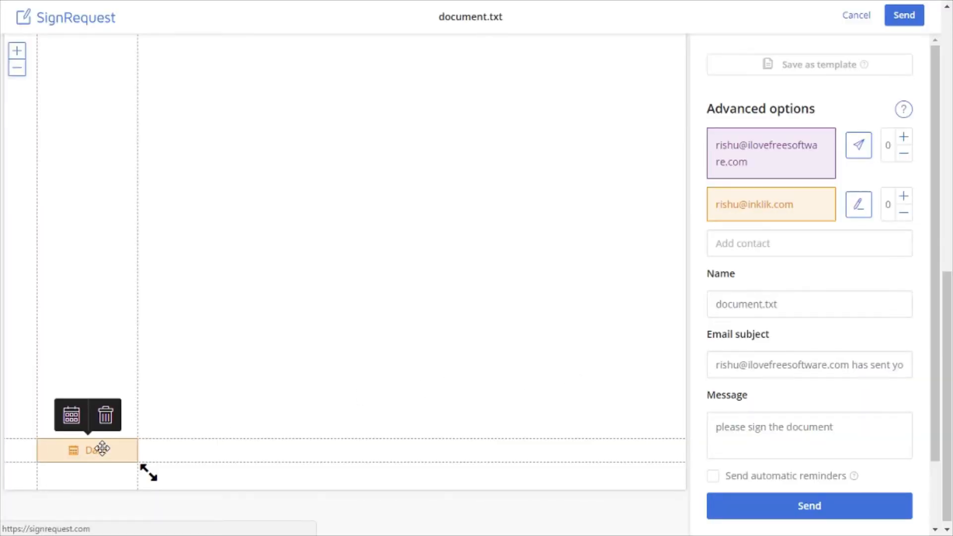
pyautogui.moveTo(88, 450); pyautogui.dragTo(87, 382)
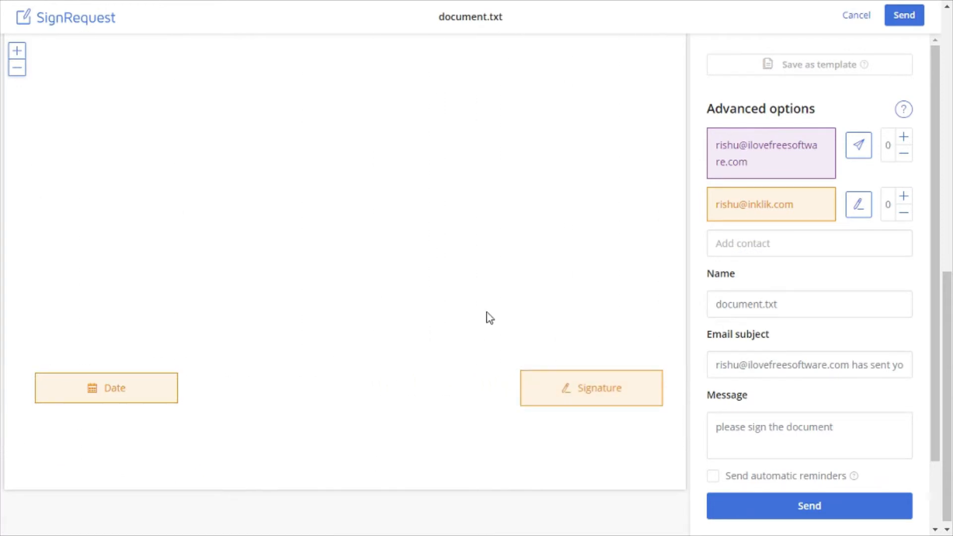
pyautogui.scroll(-3)
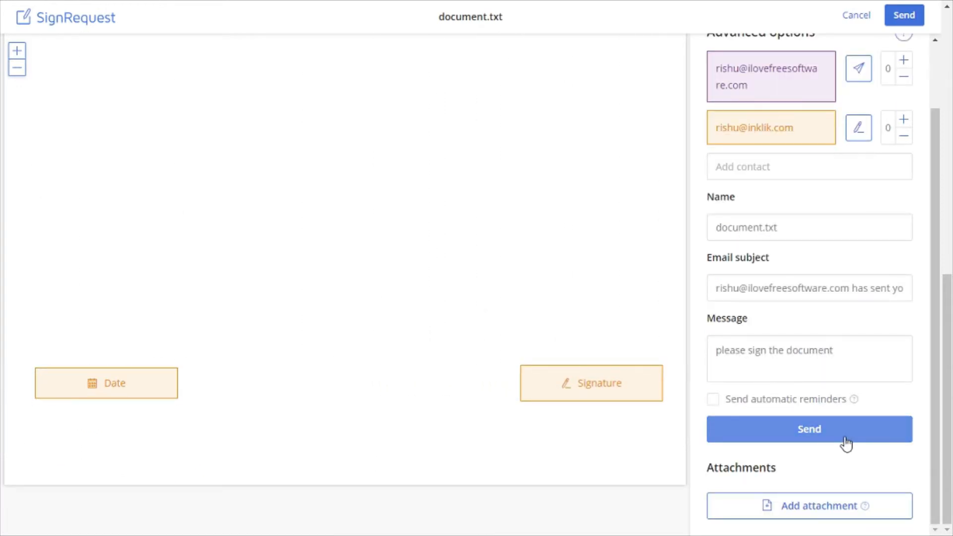
pyautogui.click(809, 428)
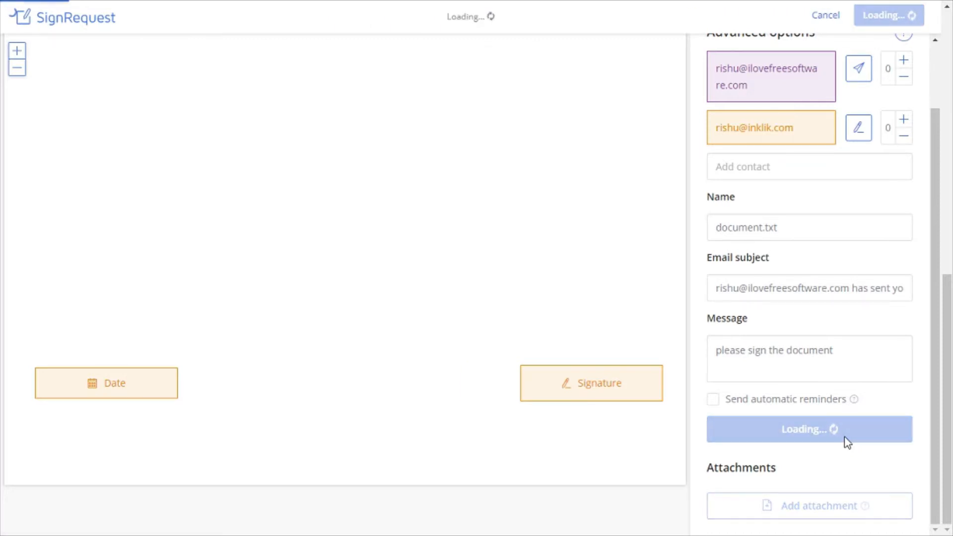
pyautogui.click(809, 428)
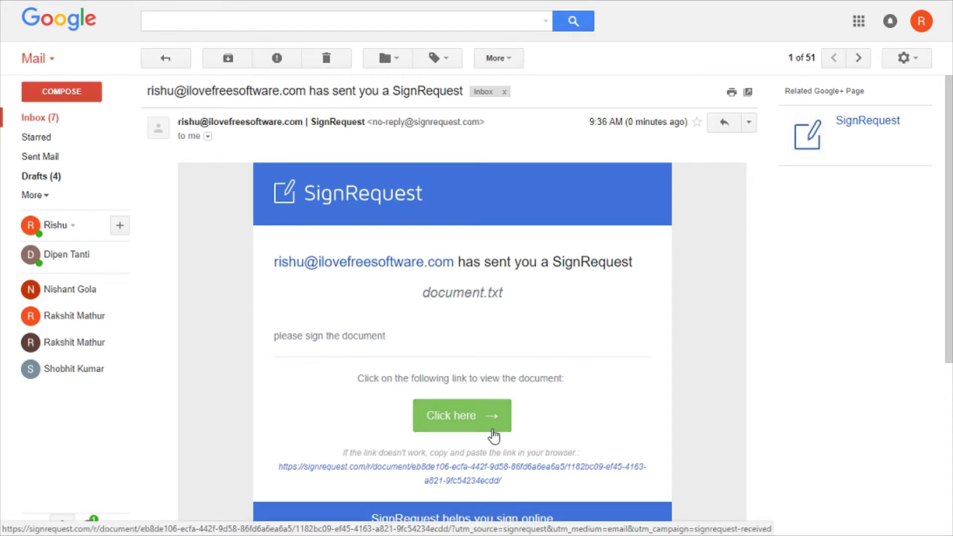
# Step: Follow the emailed 'Click here' link to view document.txt with date 8/11/17 prefilled
pyautogui.click(461, 415)
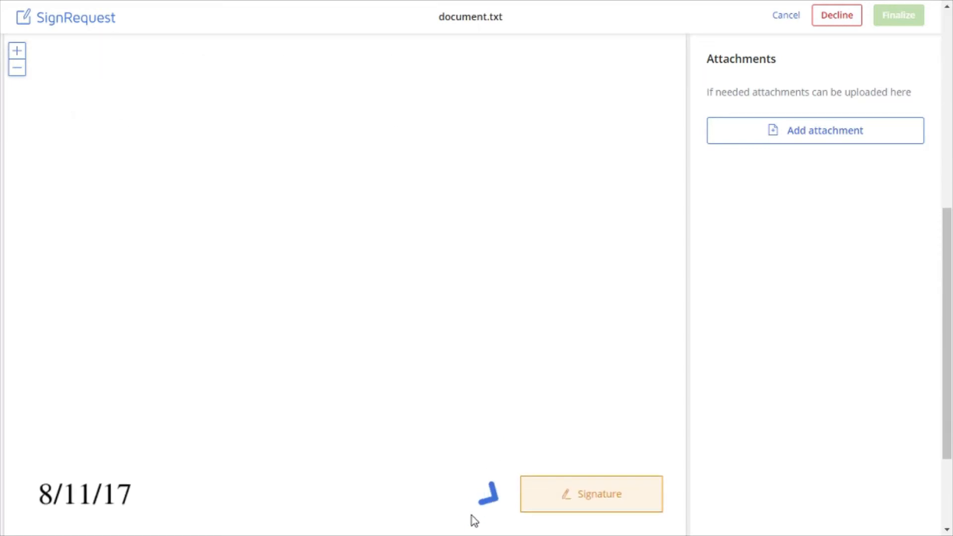
pyautogui.scroll(-3)
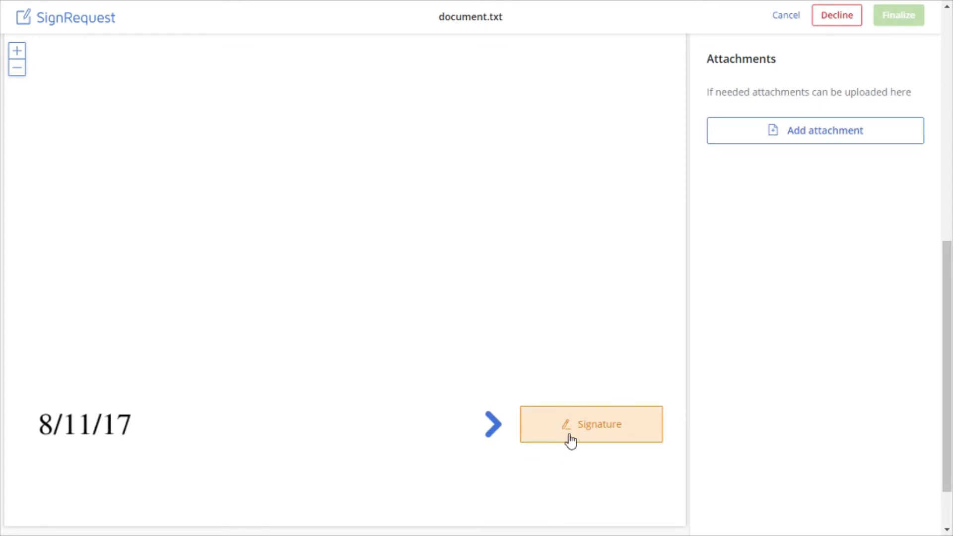
# Step: Draw a two-stroke signature in the Signature field and insert it beside the date
pyautogui.click(590, 425)
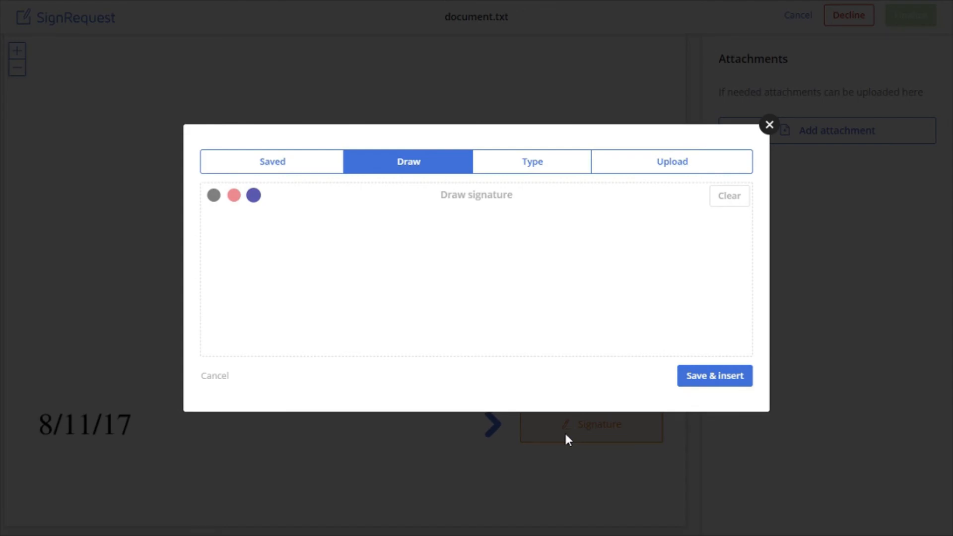
pyautogui.moveTo(515, 309)
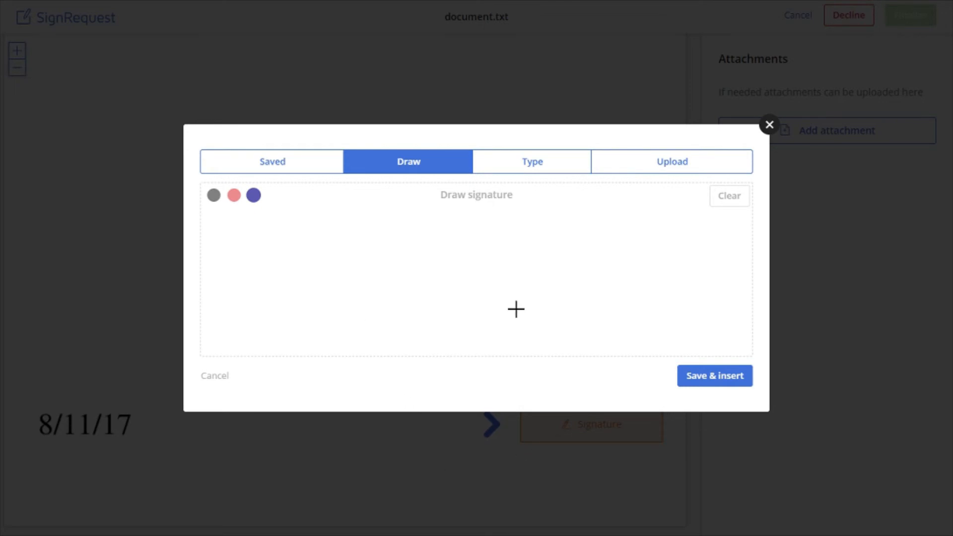
pyautogui.moveTo(340, 247)
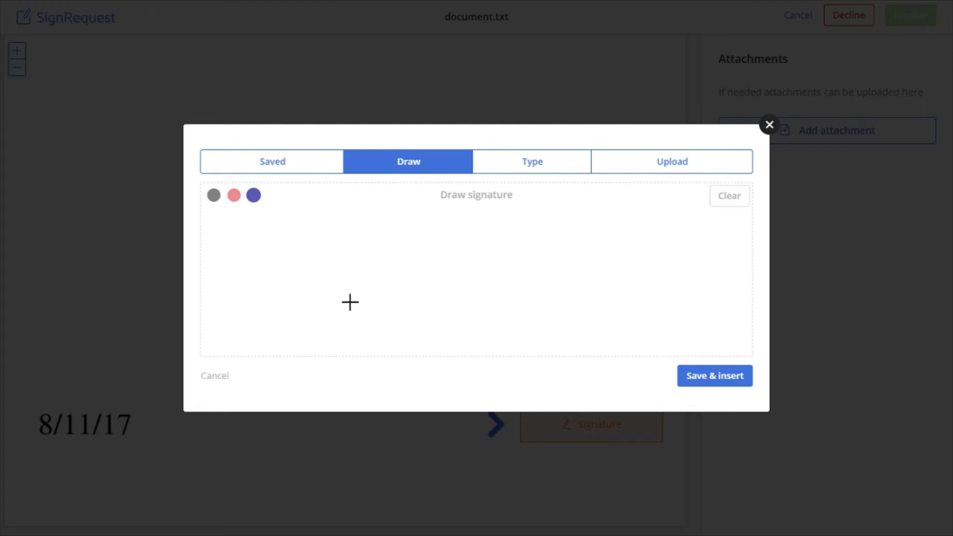
pyautogui.moveTo(372, 203); pyautogui.dragTo(363, 314)
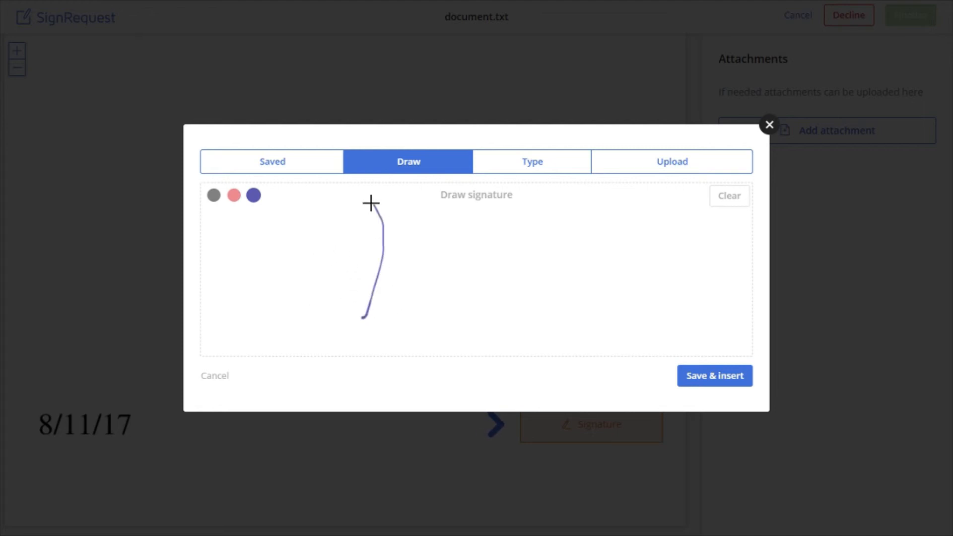
pyautogui.moveTo(363, 209); pyautogui.dragTo(455, 290)
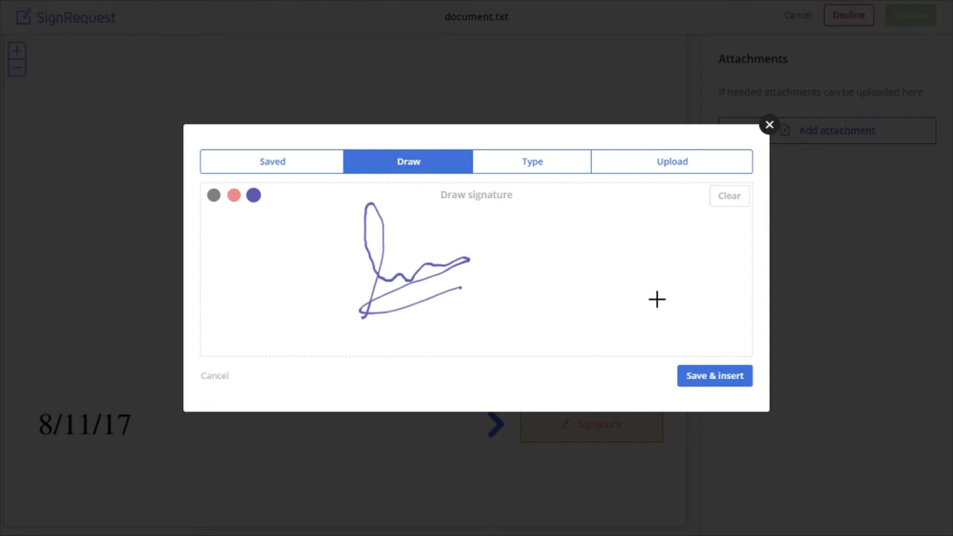
pyautogui.moveTo(669, 309)
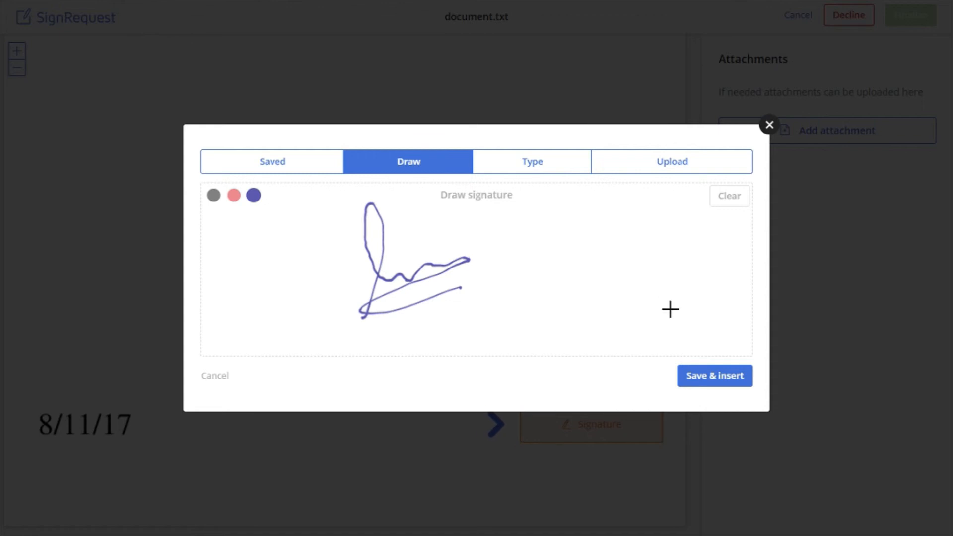
pyautogui.click(715, 376)
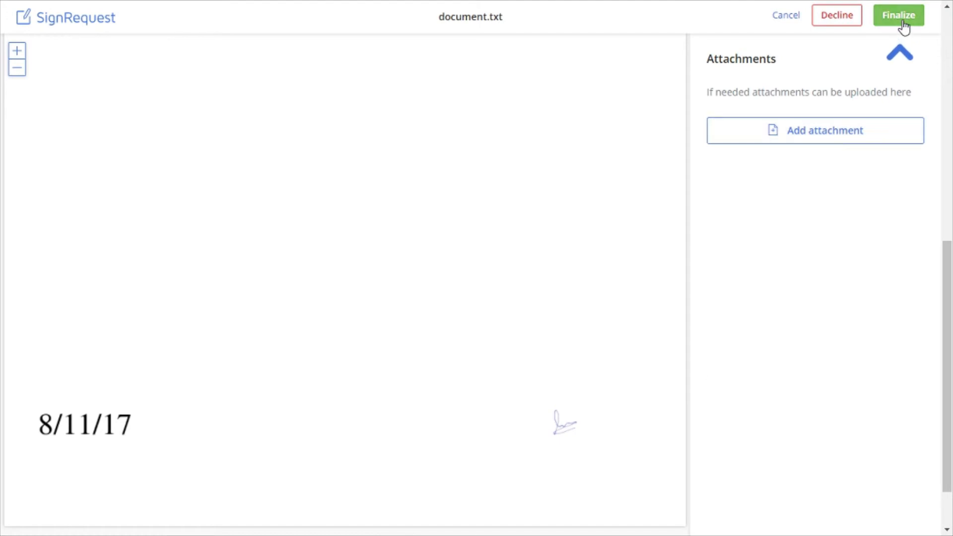
# Step: Finalize the signed document.txt and confirm with Sign in the confirmation dialog
pyautogui.click(899, 14)
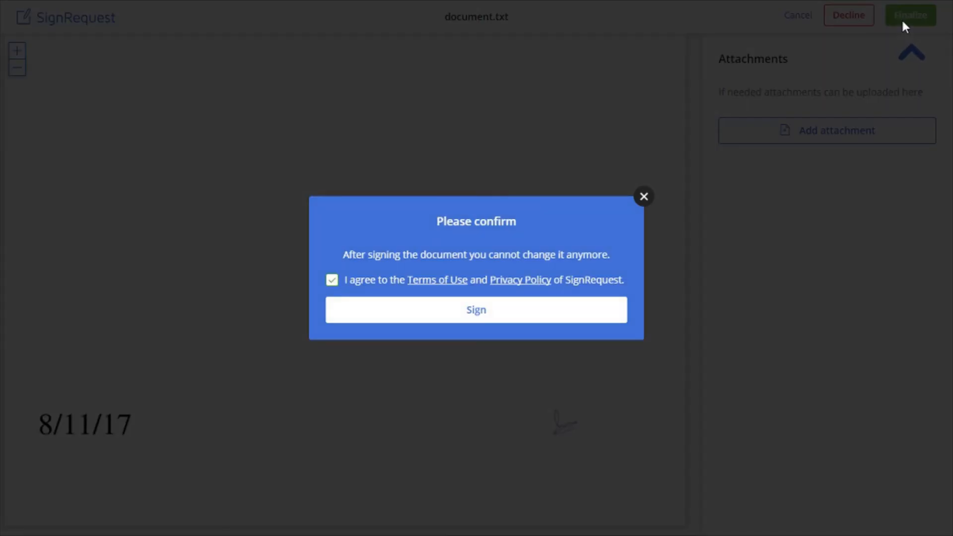
pyautogui.click(477, 309)
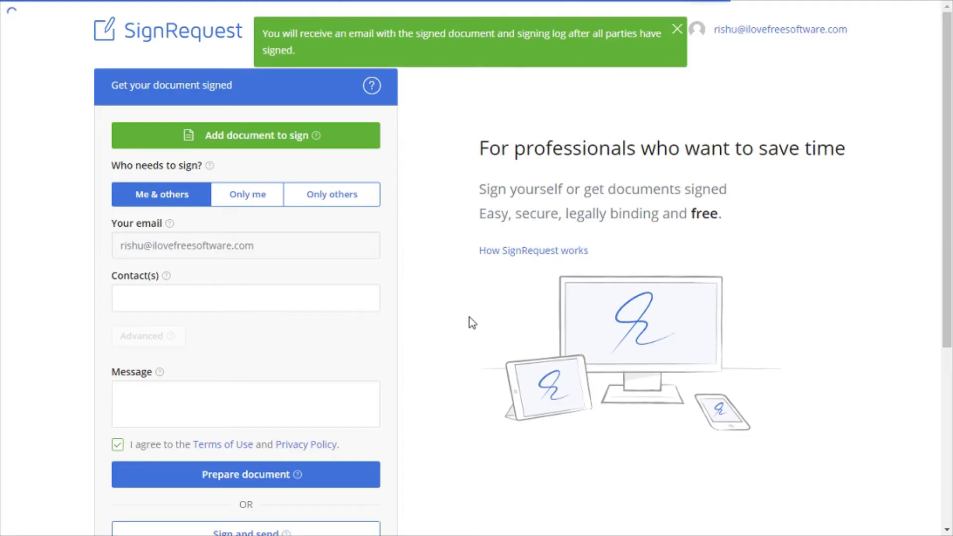